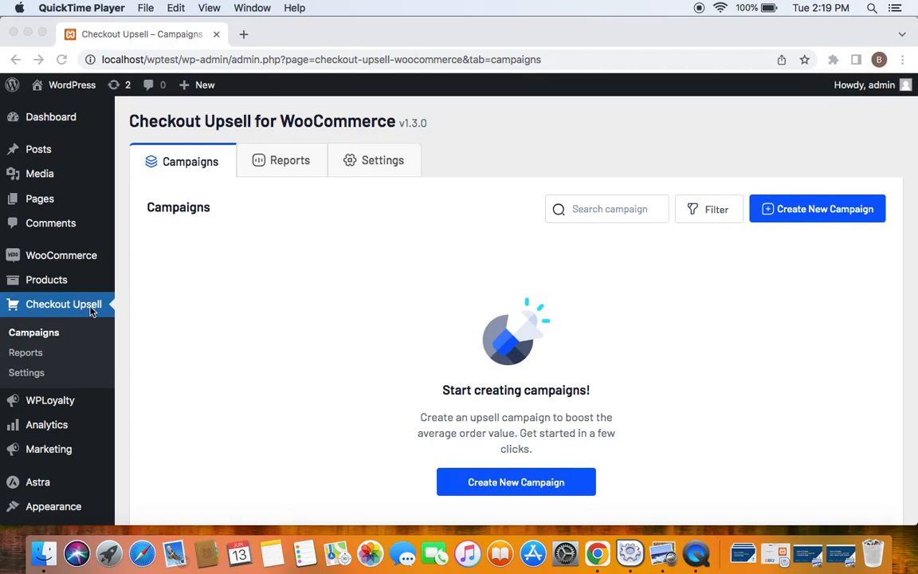
mouse_move(178, 185)
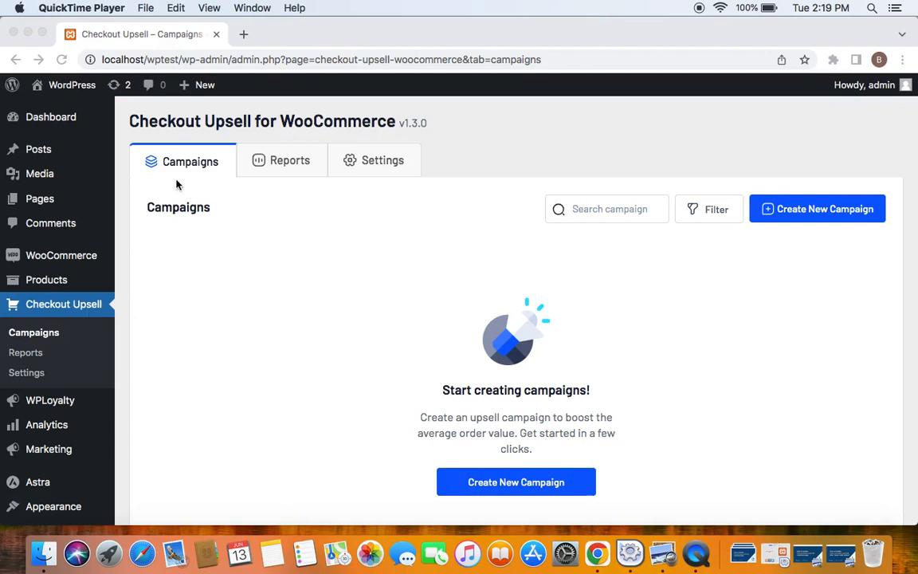
mouse_move(558, 475)
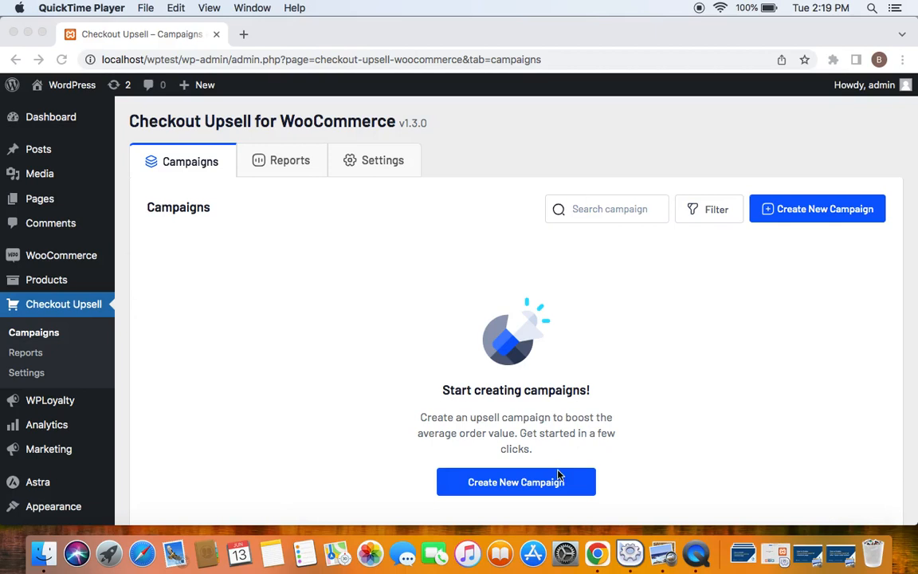
Create a new campaign from the empty Campaigns list
click(515, 482)
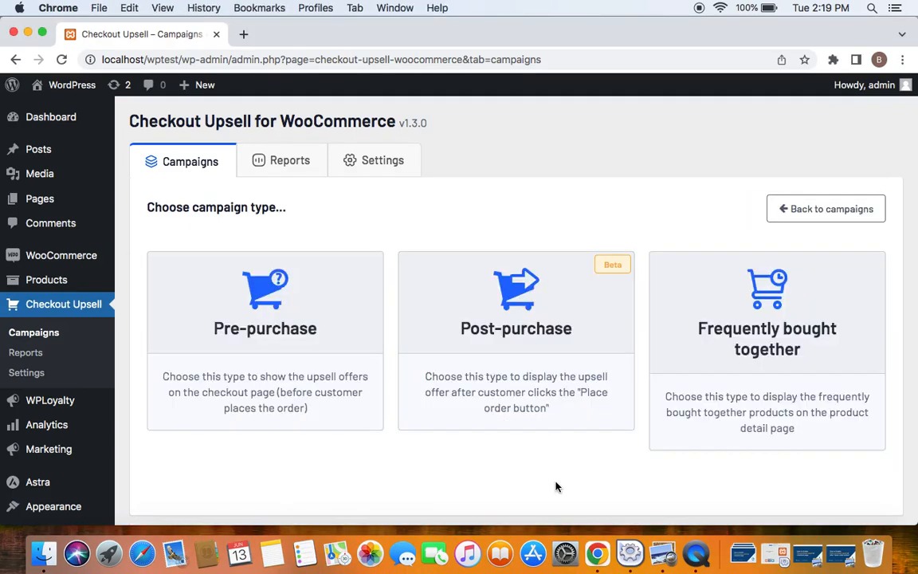
mouse_move(641, 227)
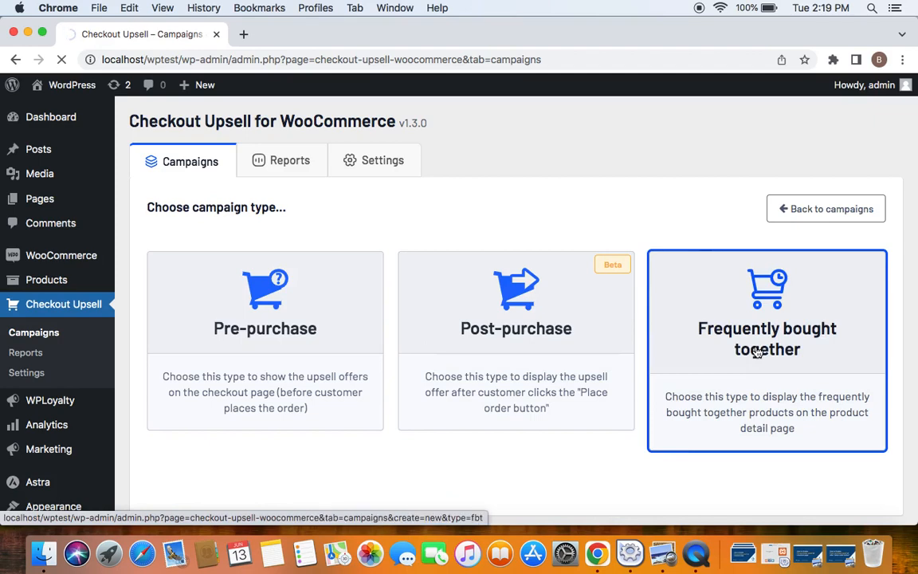
Choose Frequently bought together and name the campaign 'Related products for all'
click(766, 311)
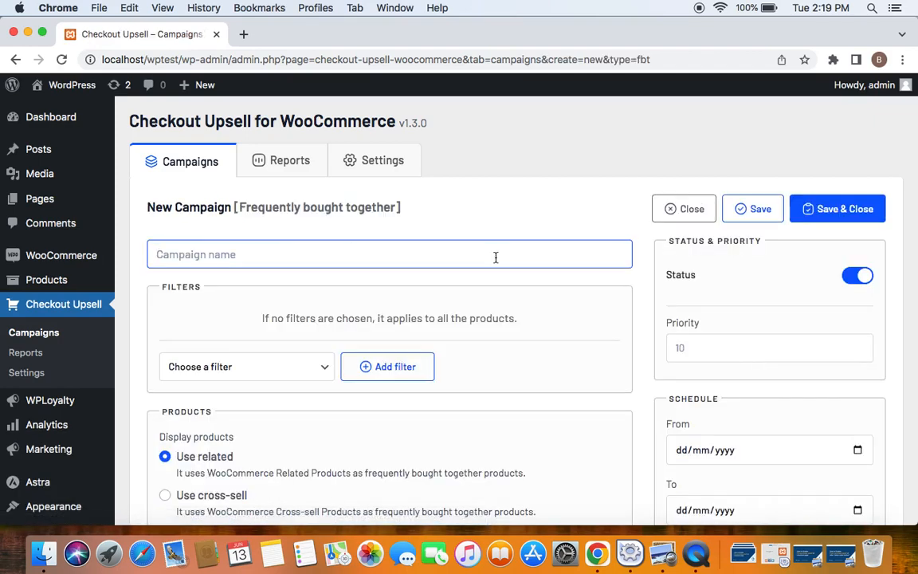
text(Related products for all)
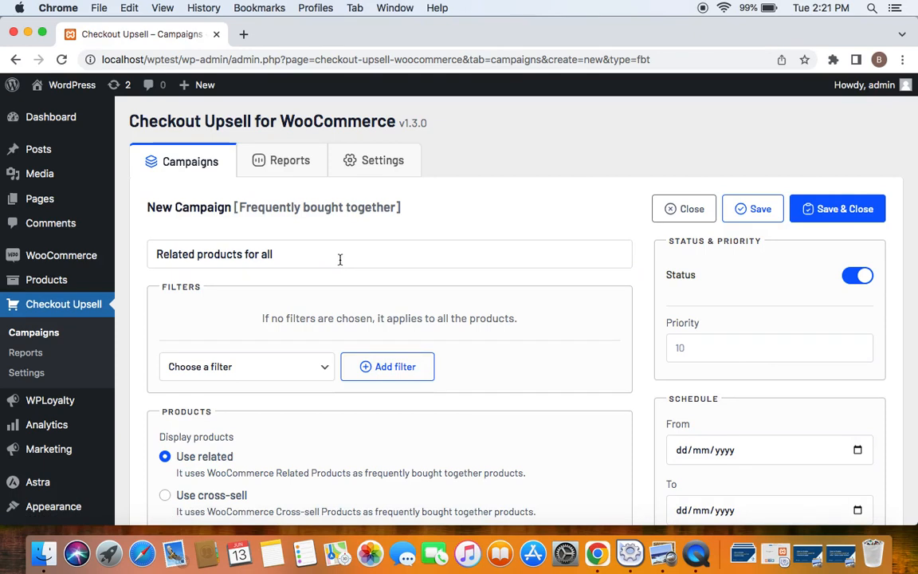
mouse_move(335, 314)
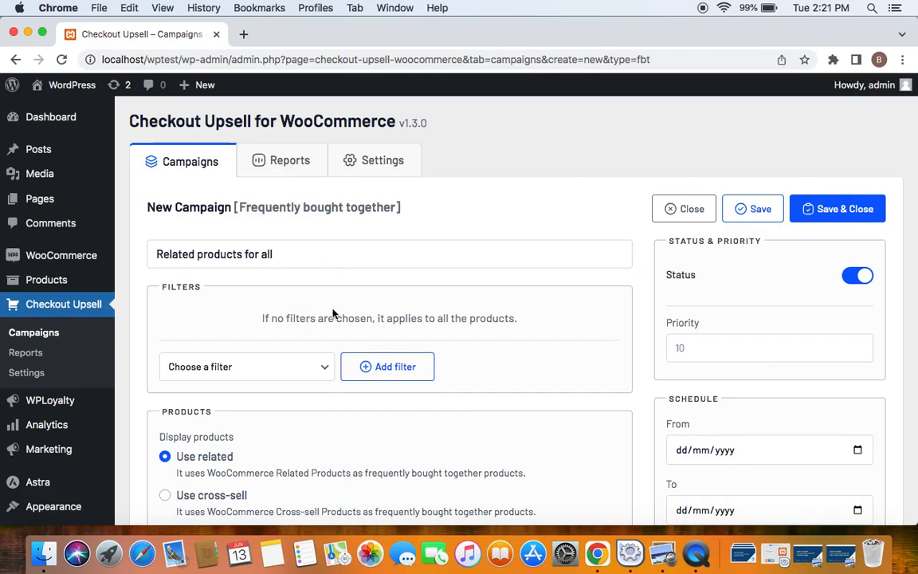
mouse_move(365, 332)
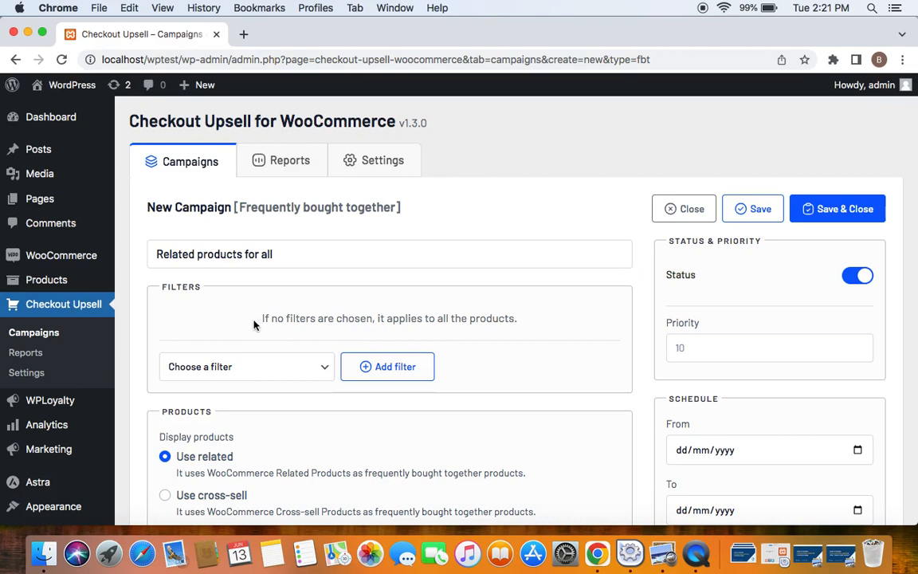
mouse_move(391, 346)
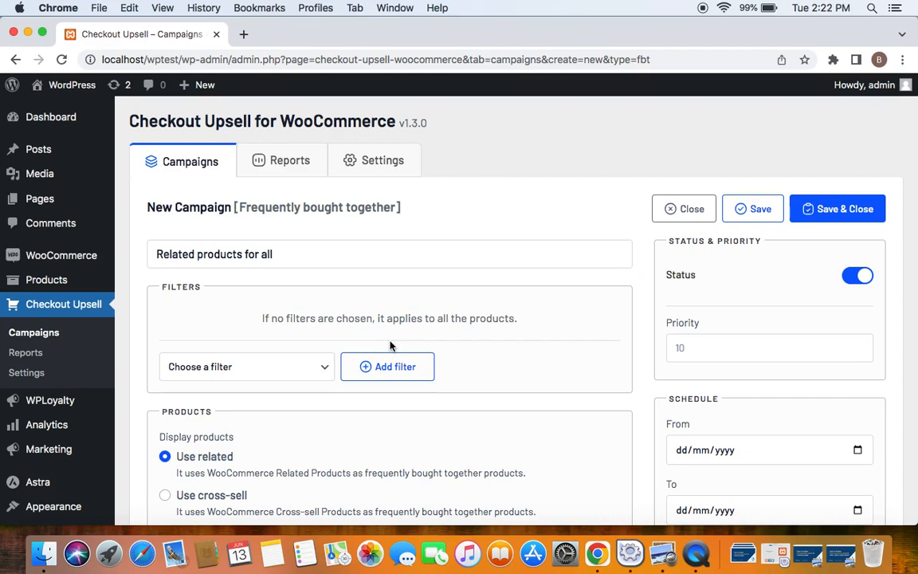
mouse_move(245, 326)
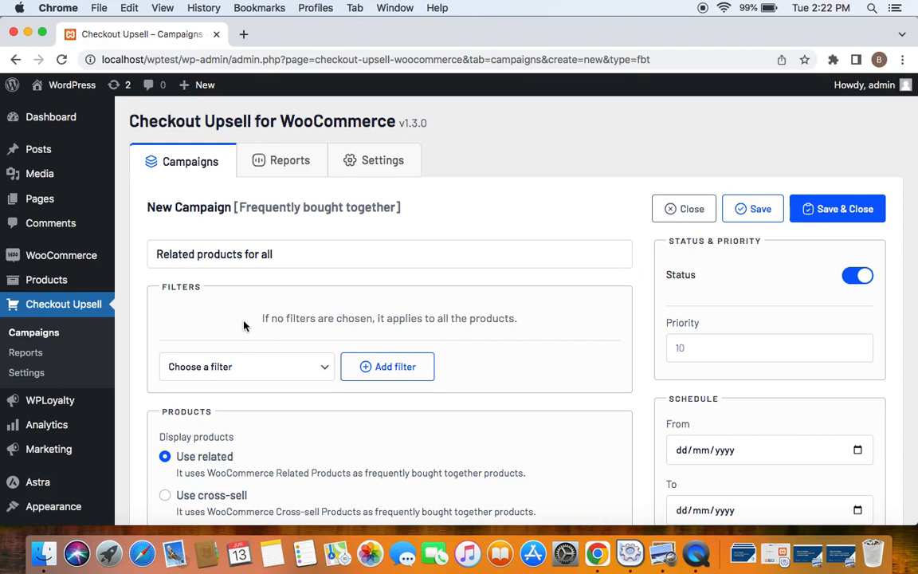
mouse_move(482, 344)
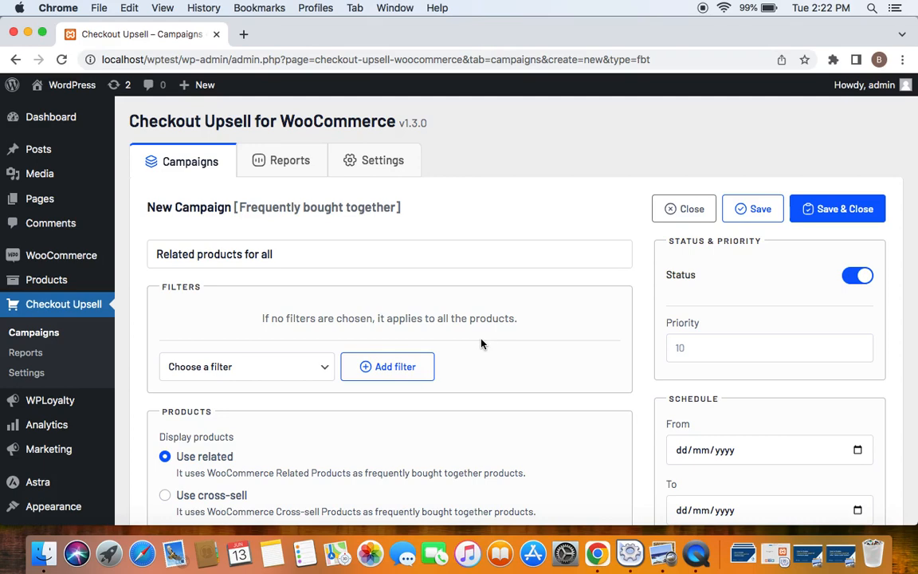
scroll(down, 3)
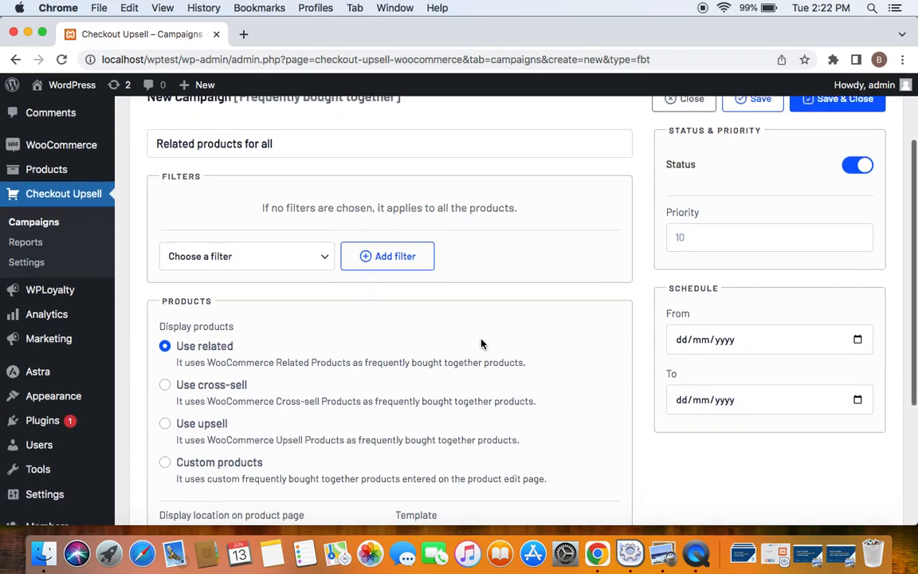
scroll(down, 3)
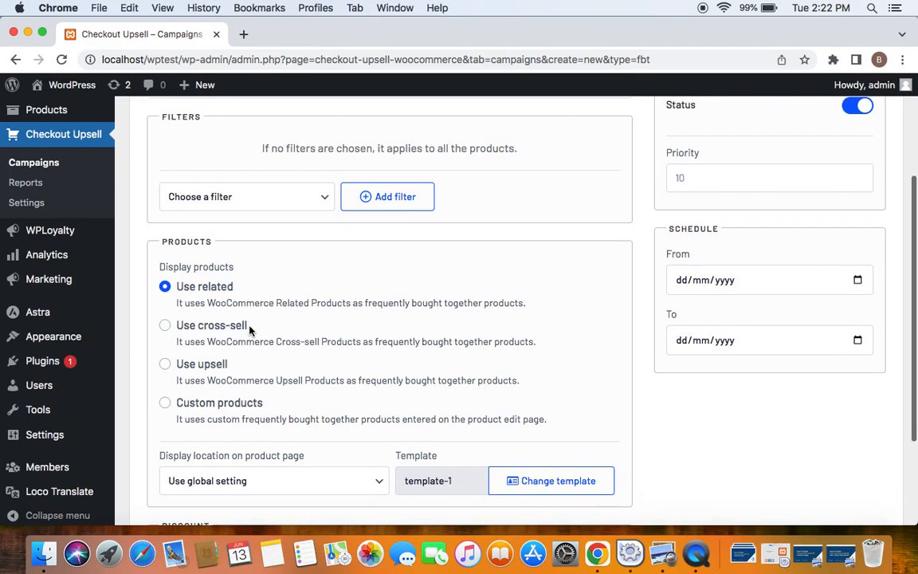
mouse_move(252, 403)
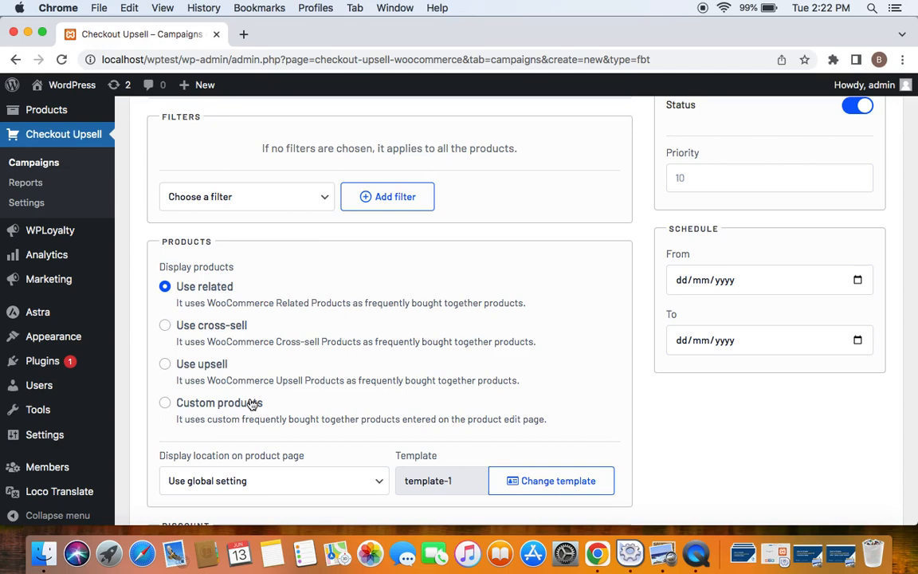
mouse_move(265, 287)
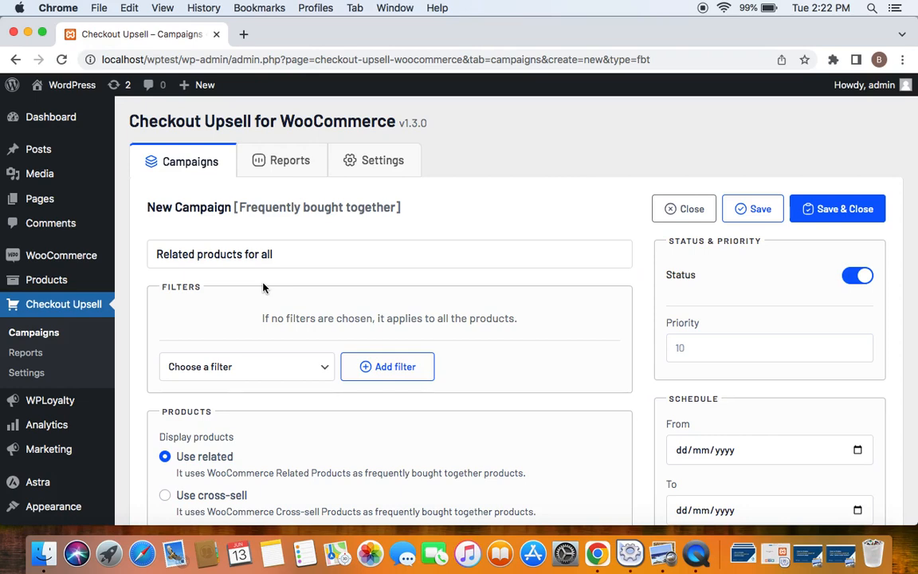
scroll(down, 3)
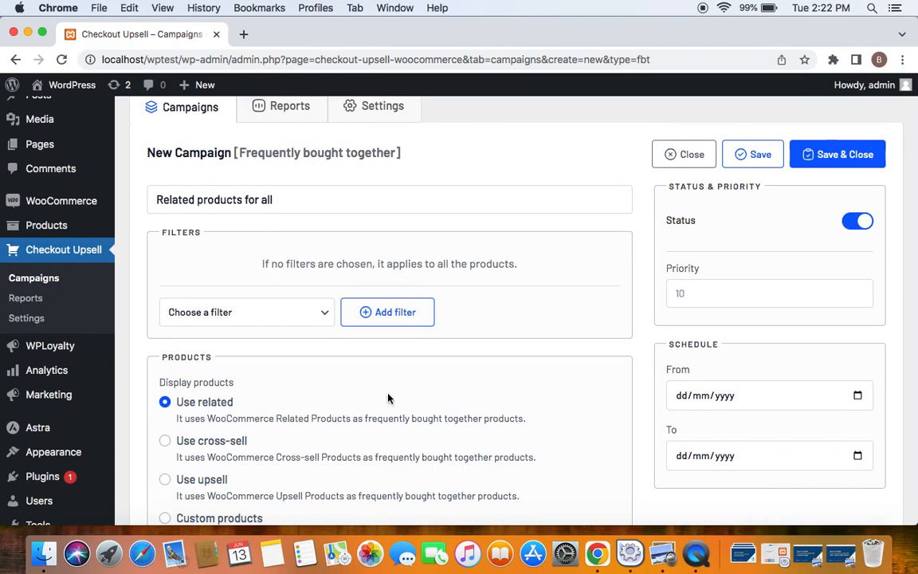
scroll(down, 3)
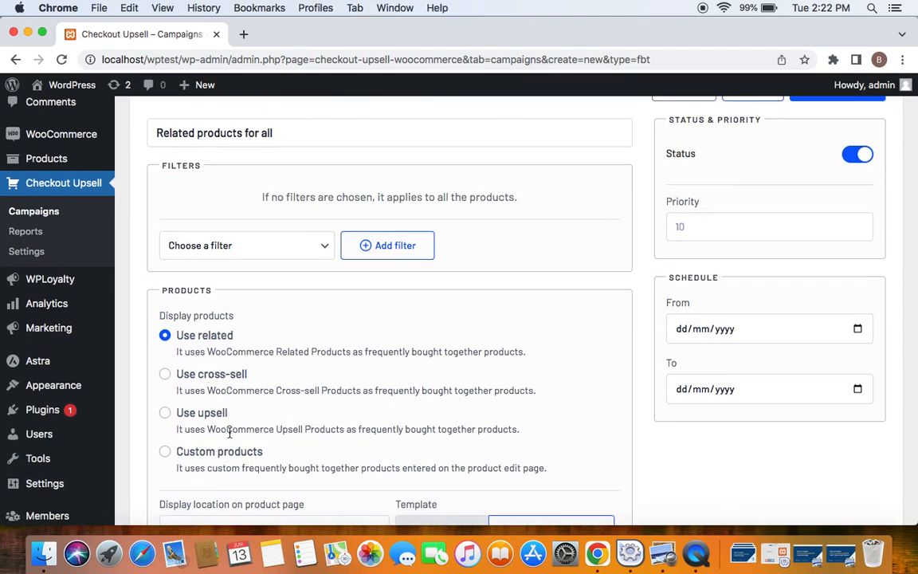
scroll(down, 3)
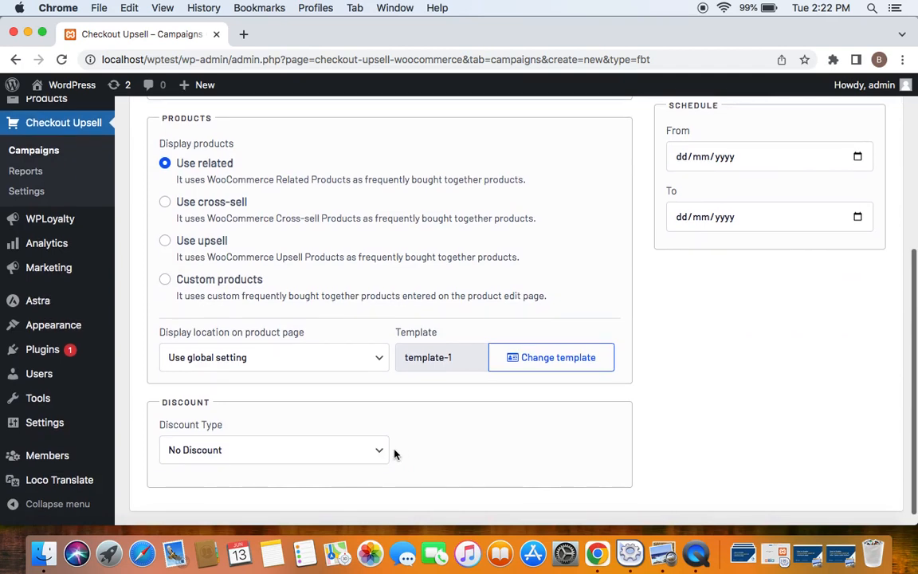
Give the bundle a 20% percentage discount
click(274, 449)
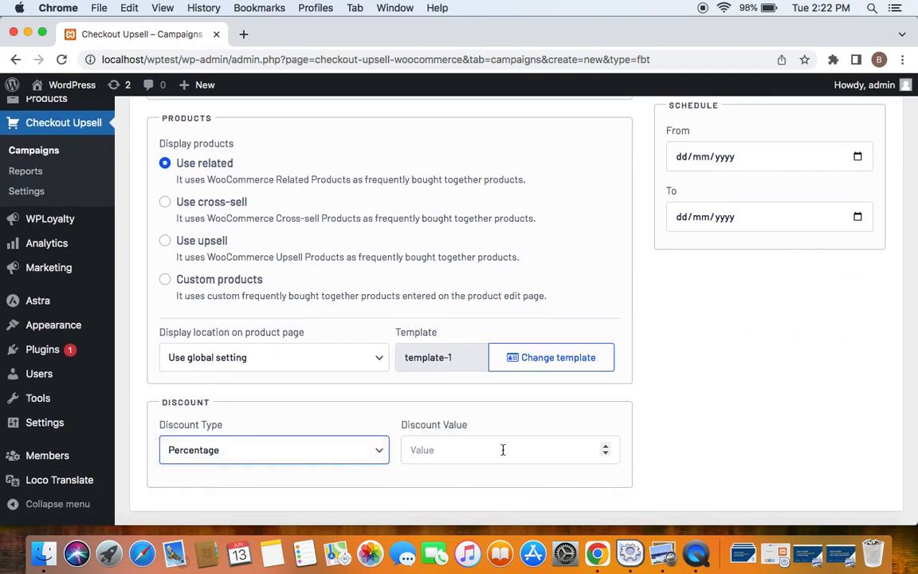
text(20)
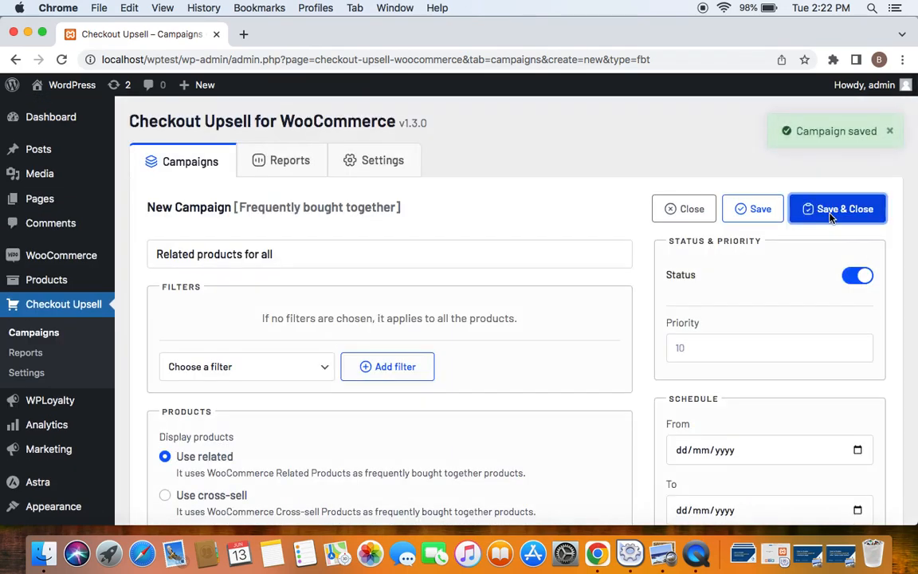
Save and close the campaign, returning to the campaigns list
click(836, 208)
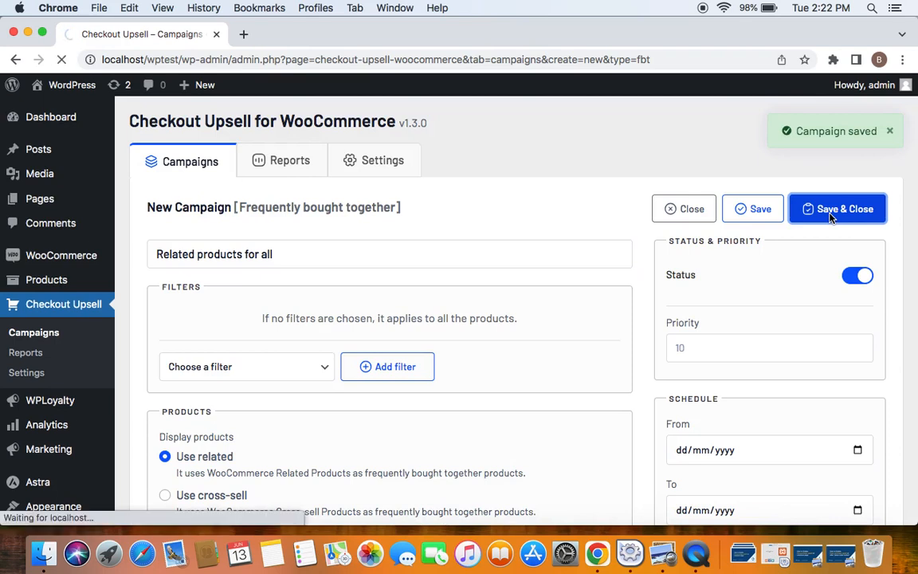
click(836, 208)
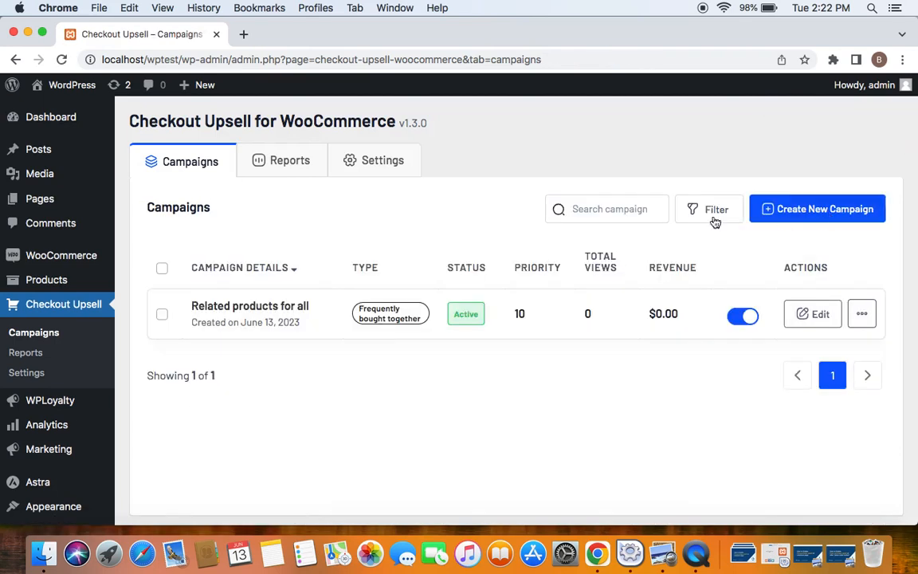
mouse_move(71, 85)
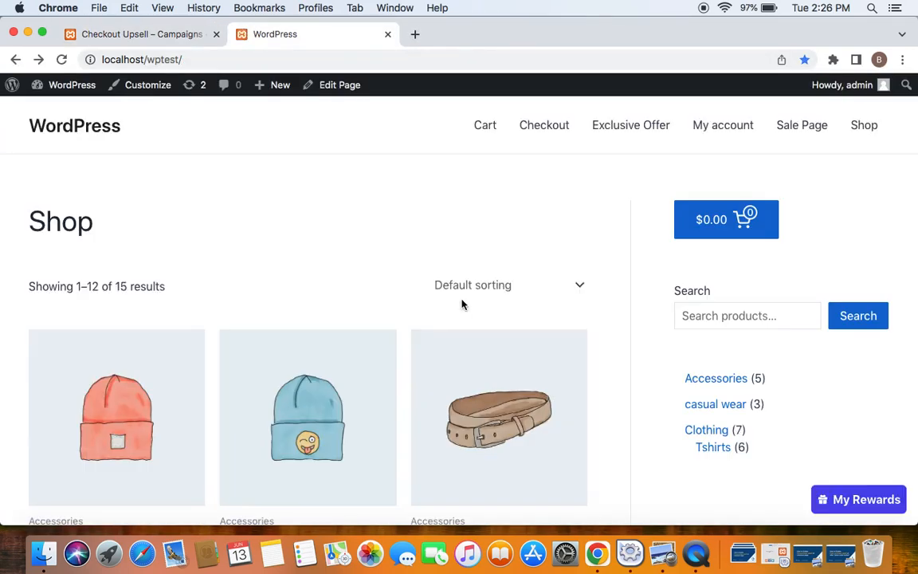
Browse the shop grid and open the Polo product page
scroll(down, 3)
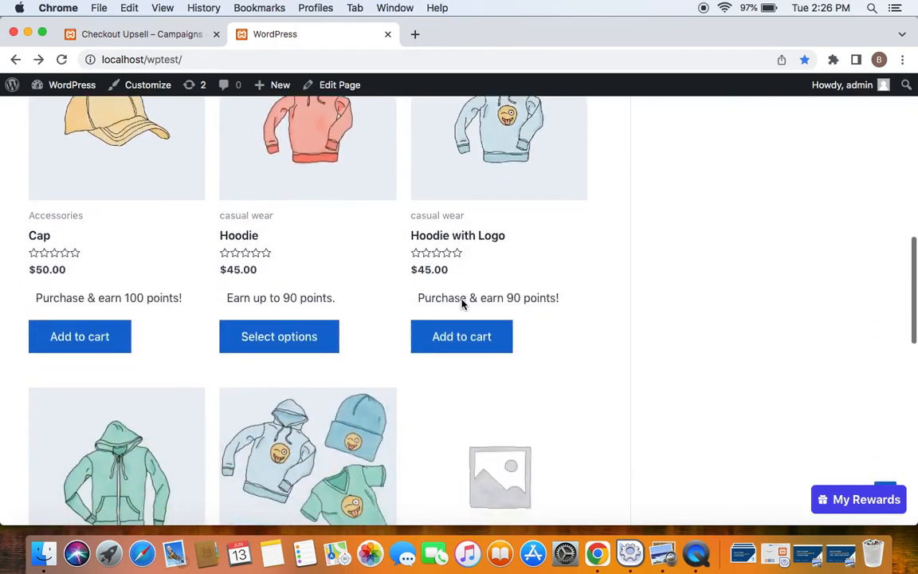
scroll(down, 3)
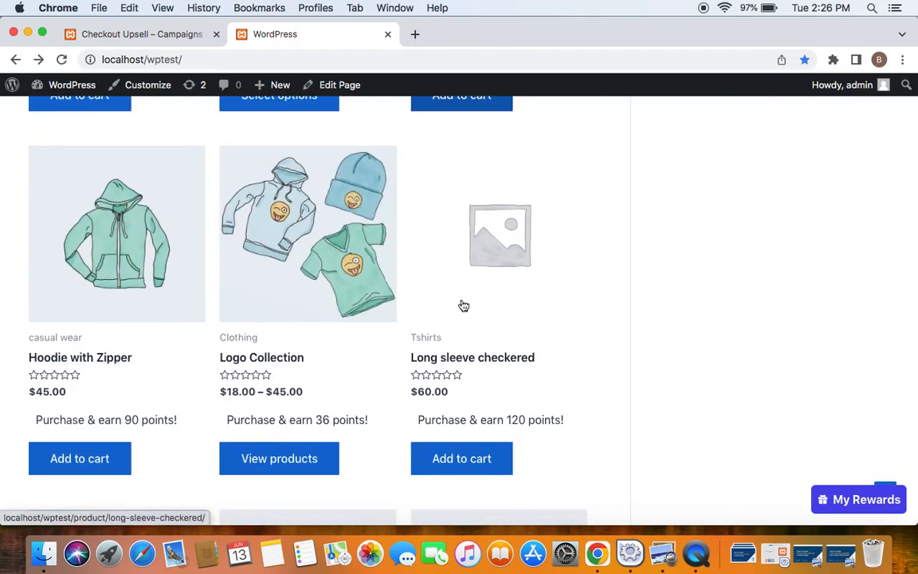
scroll(down, 3)
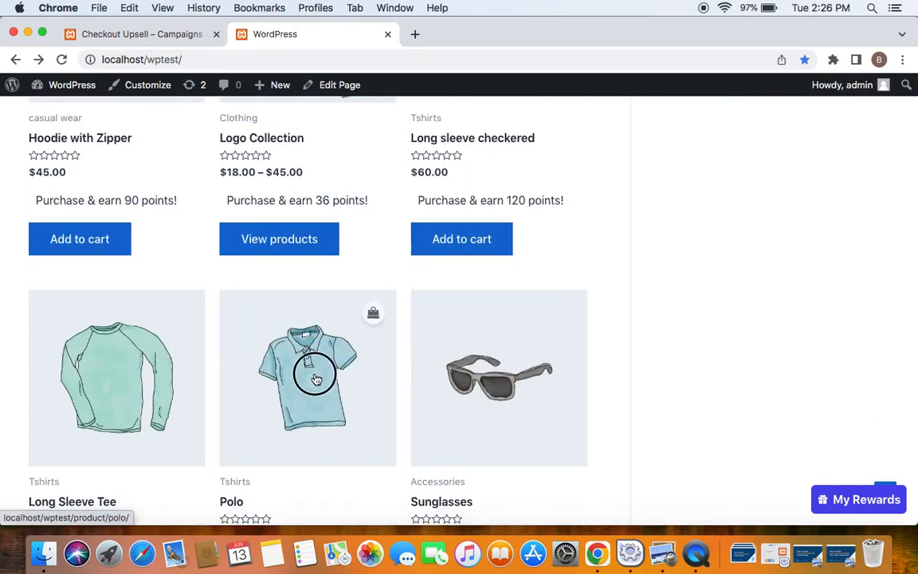
click(308, 377)
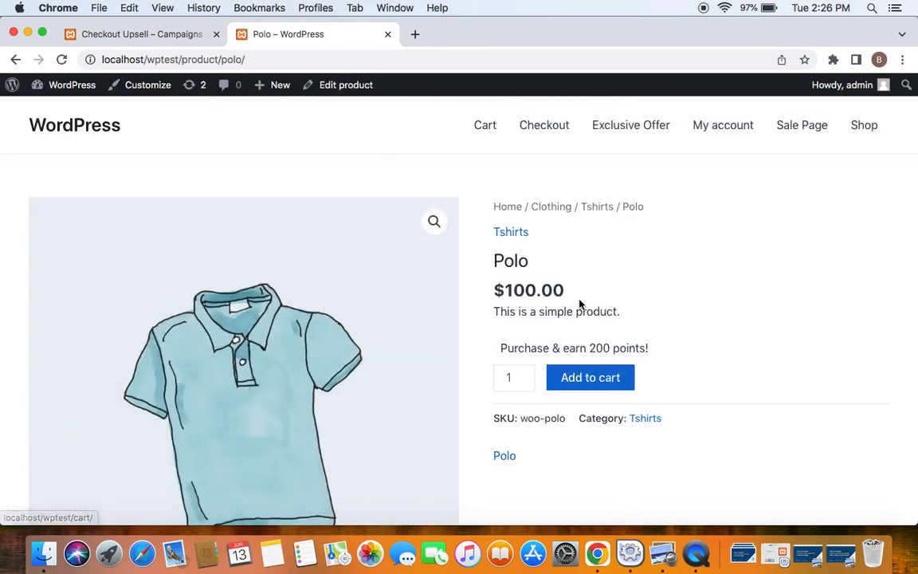
Add Polo, T-Shirt with Logo and Long sleeve checkered to cart together
scroll(down, 3)
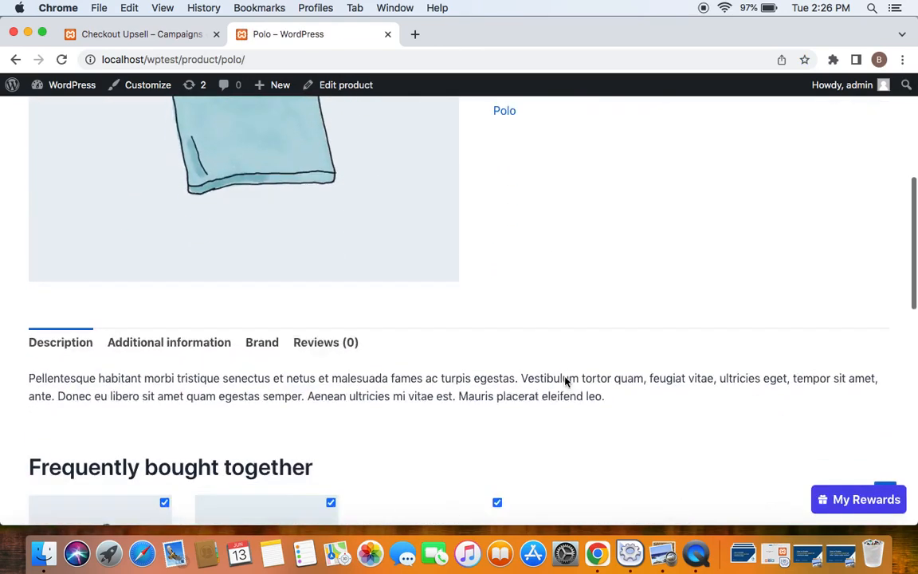
scroll(down, 3)
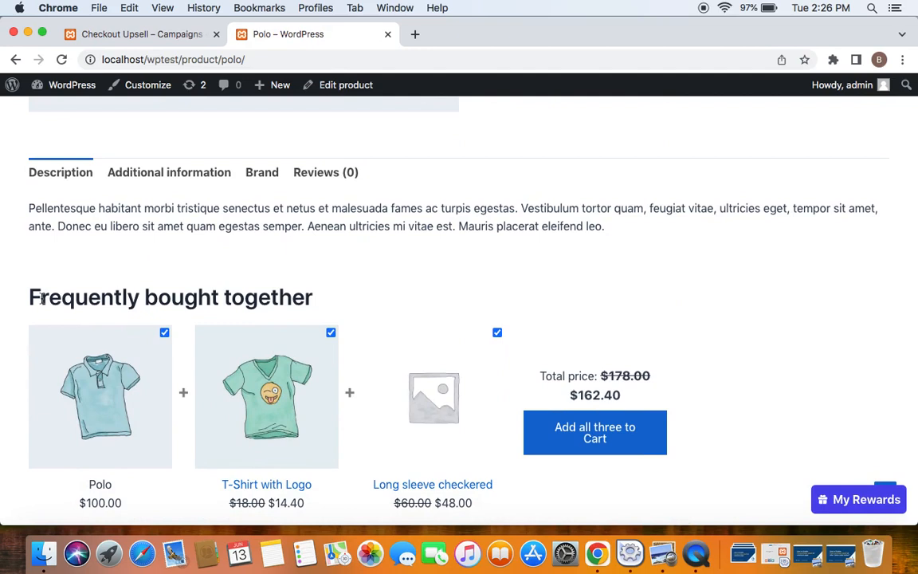
scroll(down, 3)
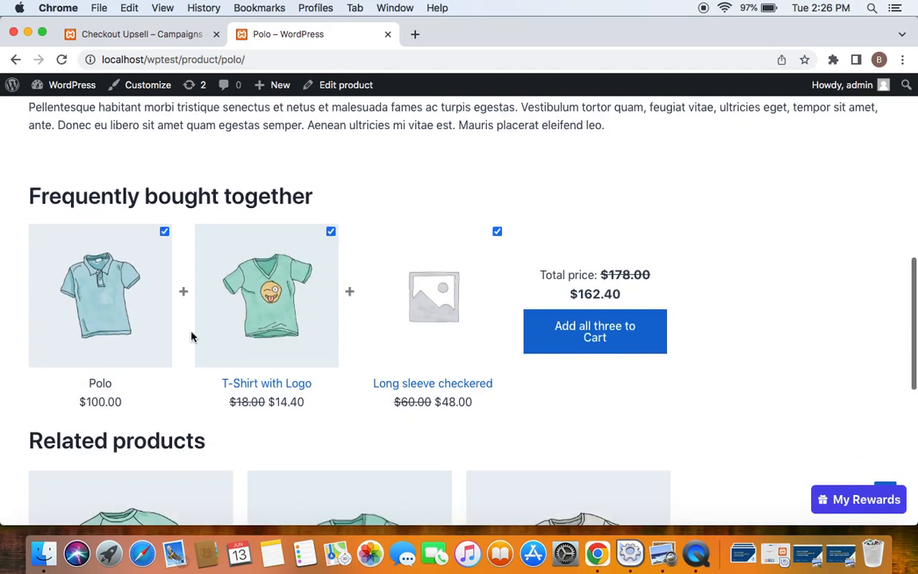
mouse_move(458, 352)
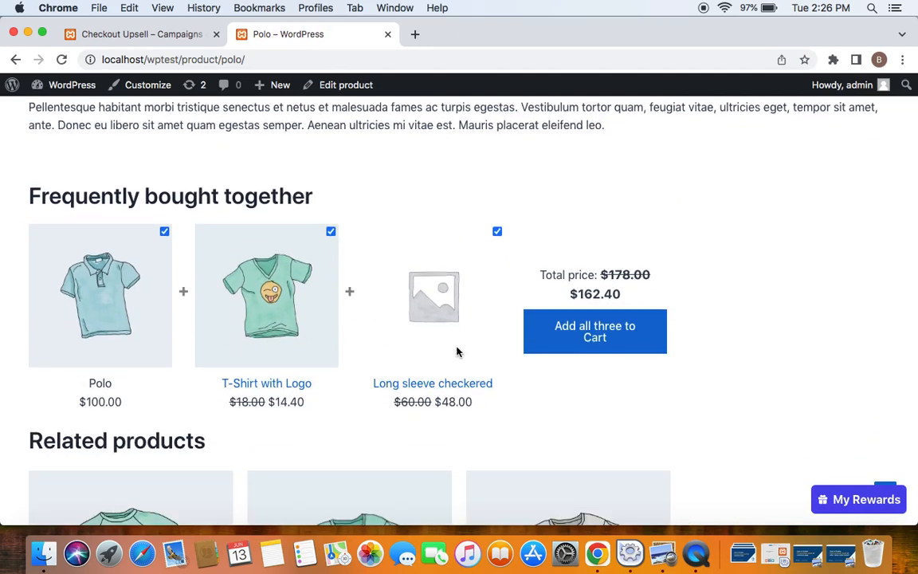
mouse_move(12, 295)
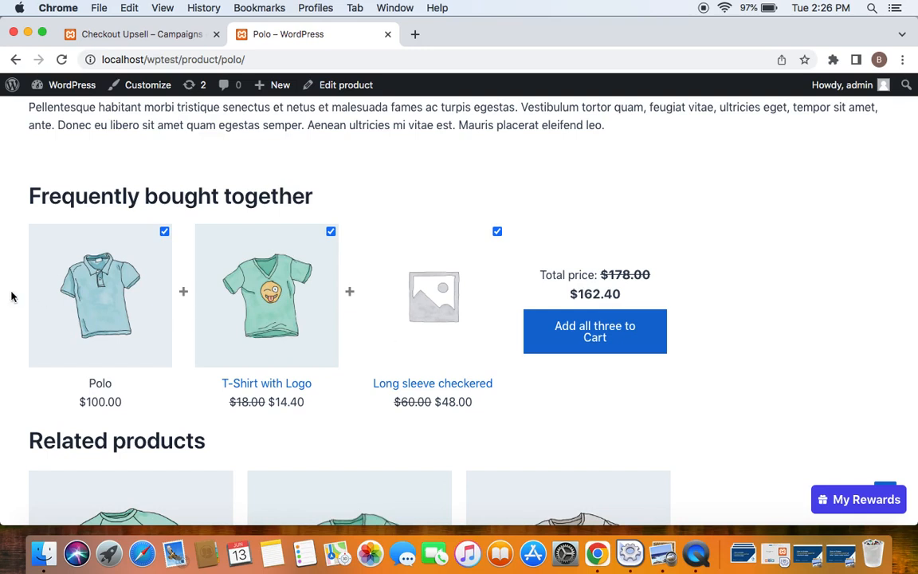
mouse_move(480, 320)
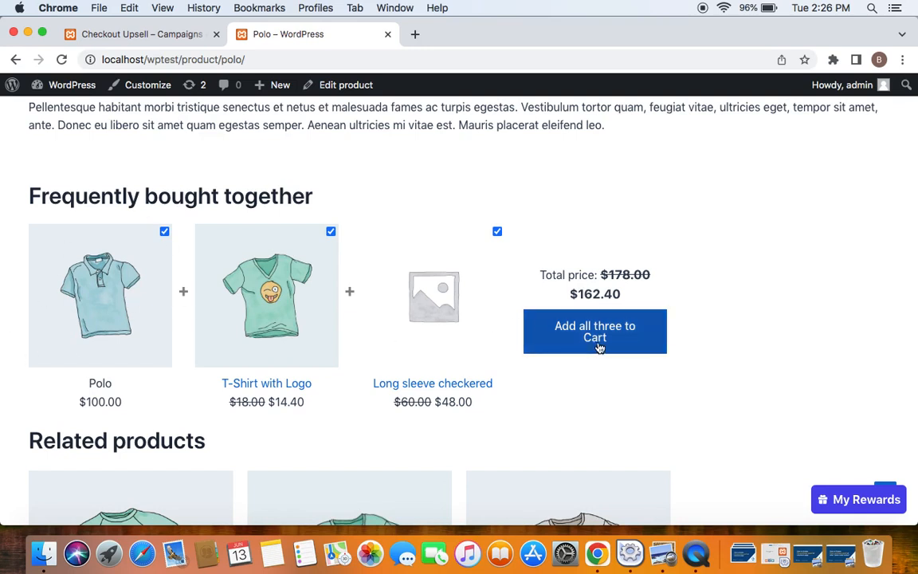
click(595, 332)
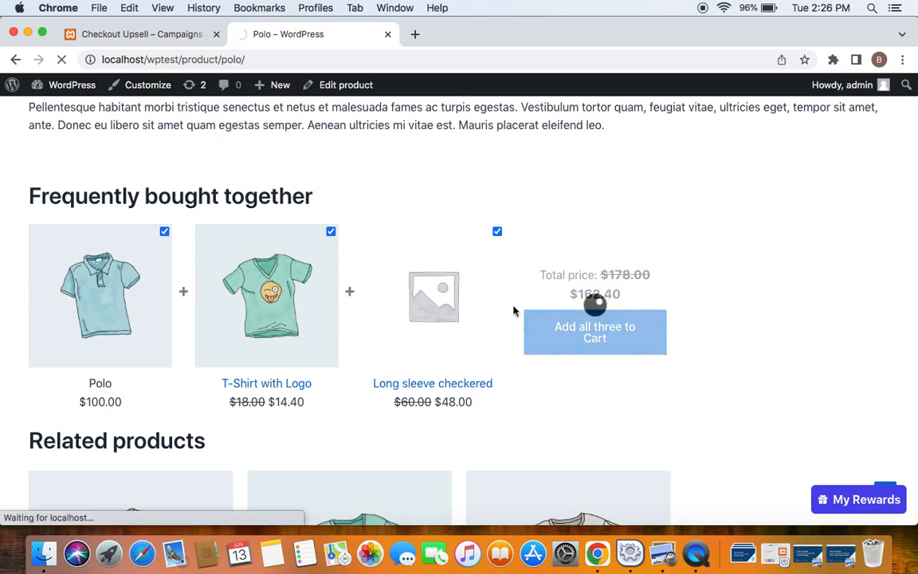
click(594, 331)
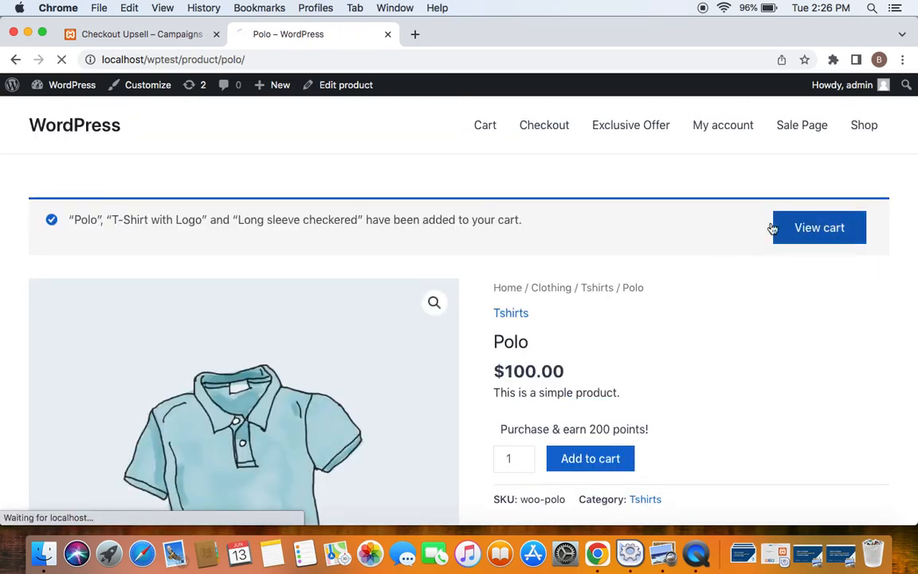
View the cart with three items, two discounted 20%, subtotal $162.40
click(819, 227)
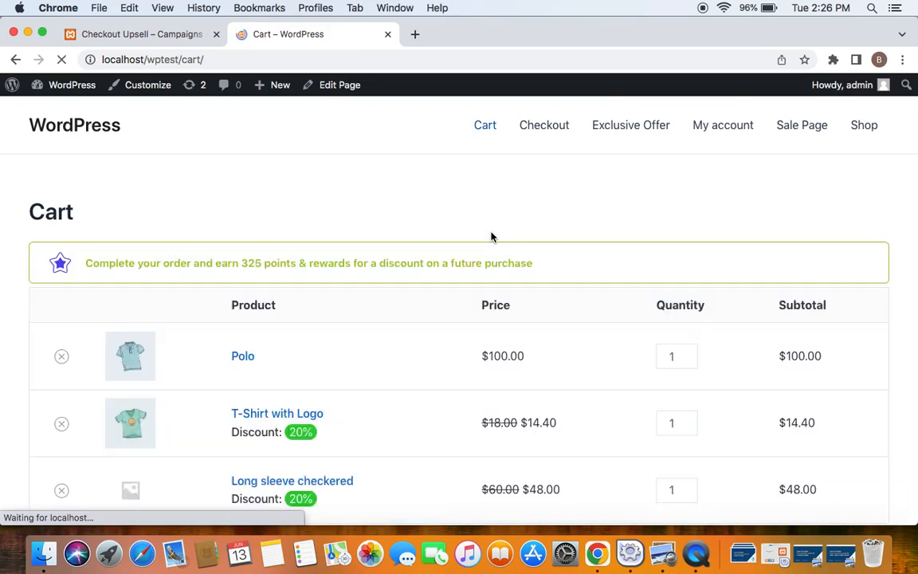
scroll(down, 3)
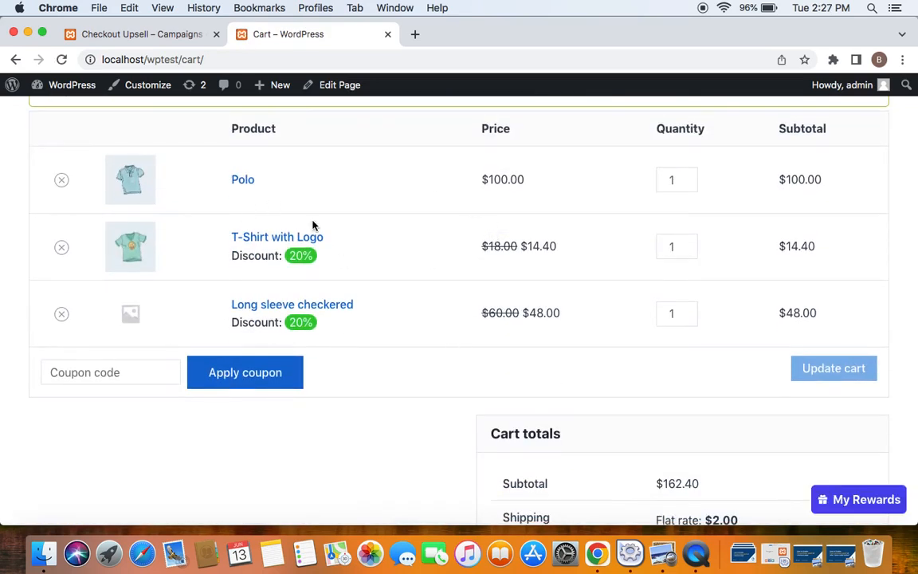
mouse_move(366, 326)
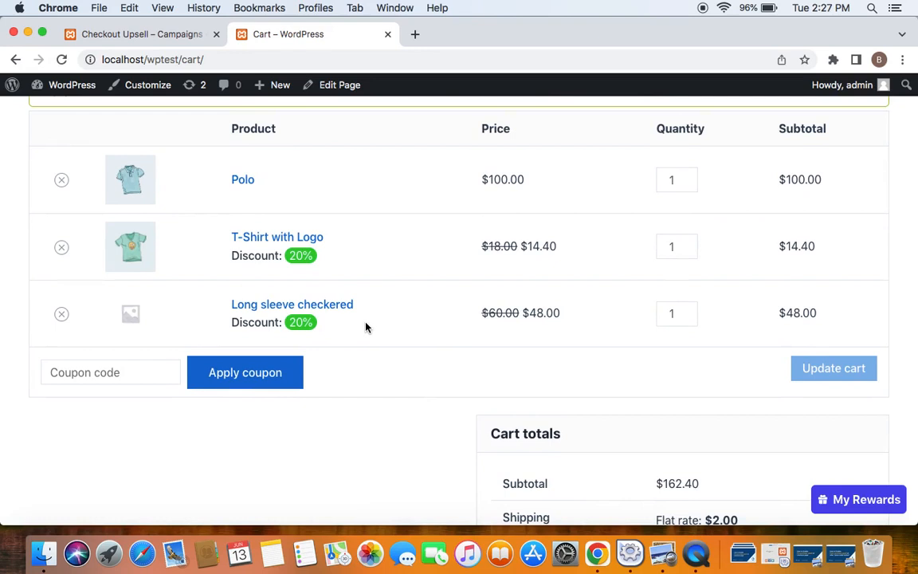